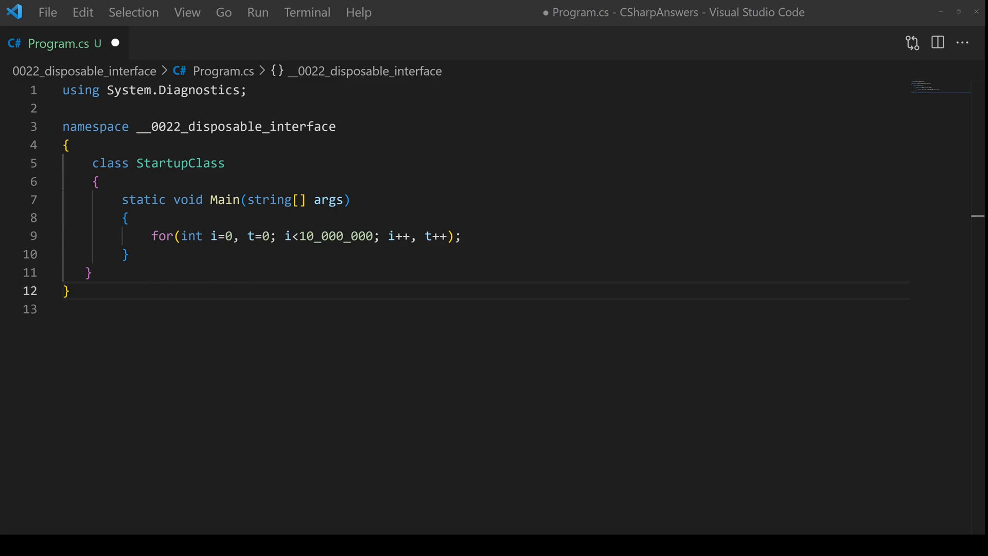
- Add Stopwatch sw started before the loop, stopped after, with var elapsed = sw.ElapsedMilliseconds, and save
left_click(67, 308)
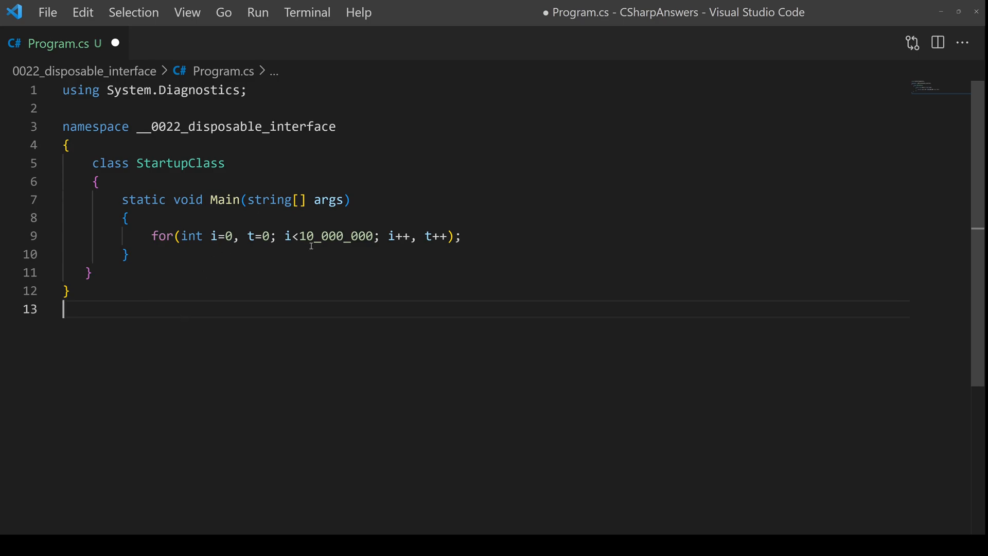
mouse_move(422, 236)
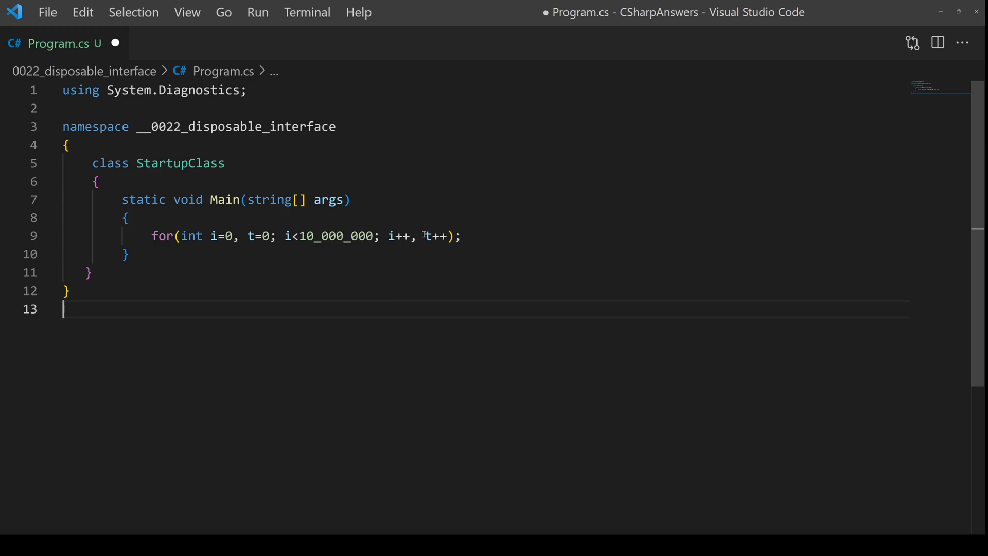
mouse_move(430, 280)
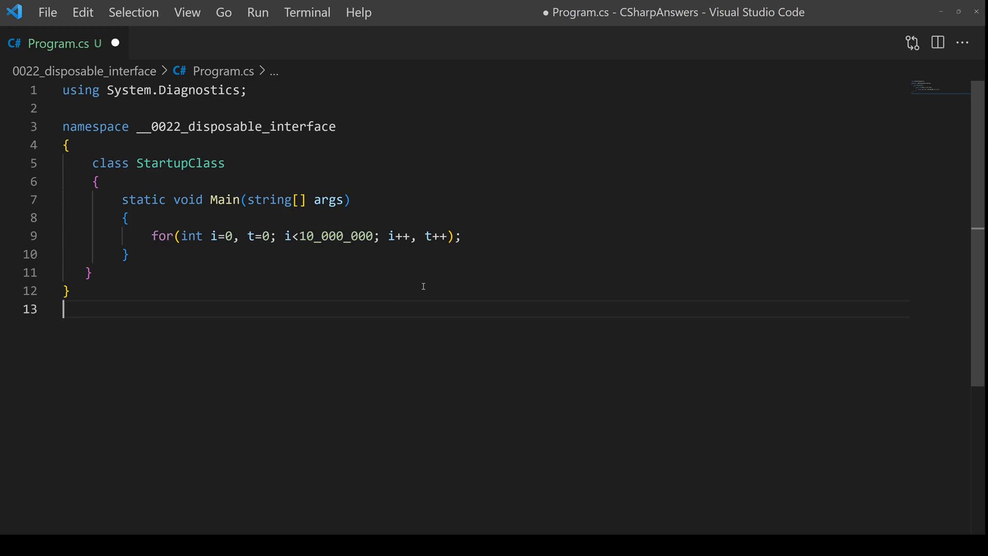
mouse_move(372, 314)
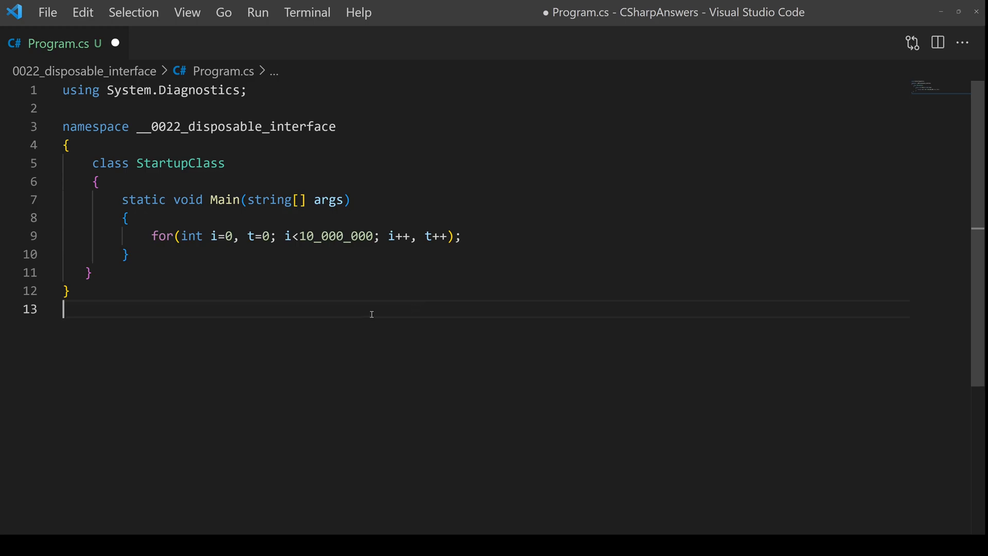
mouse_move(375, 319)
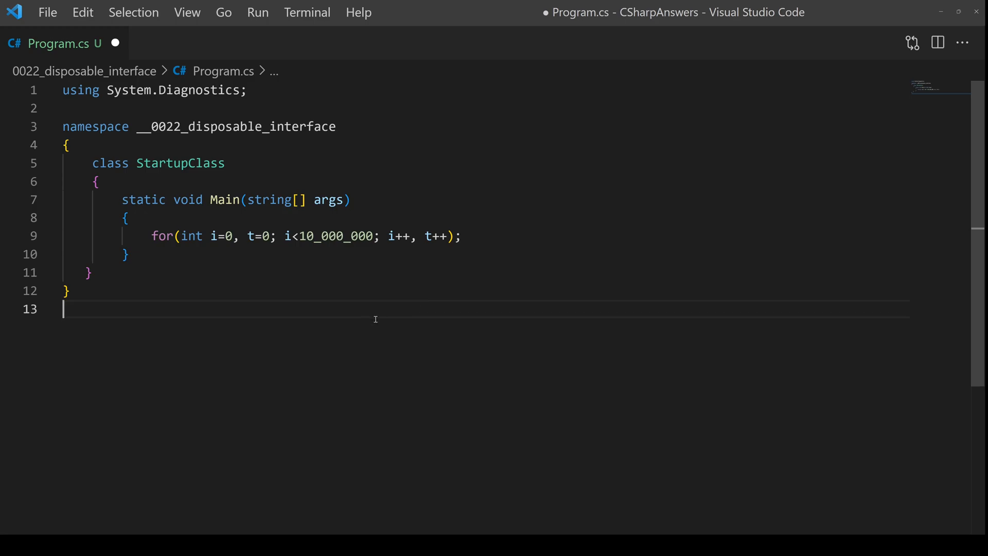
mouse_move(365, 340)
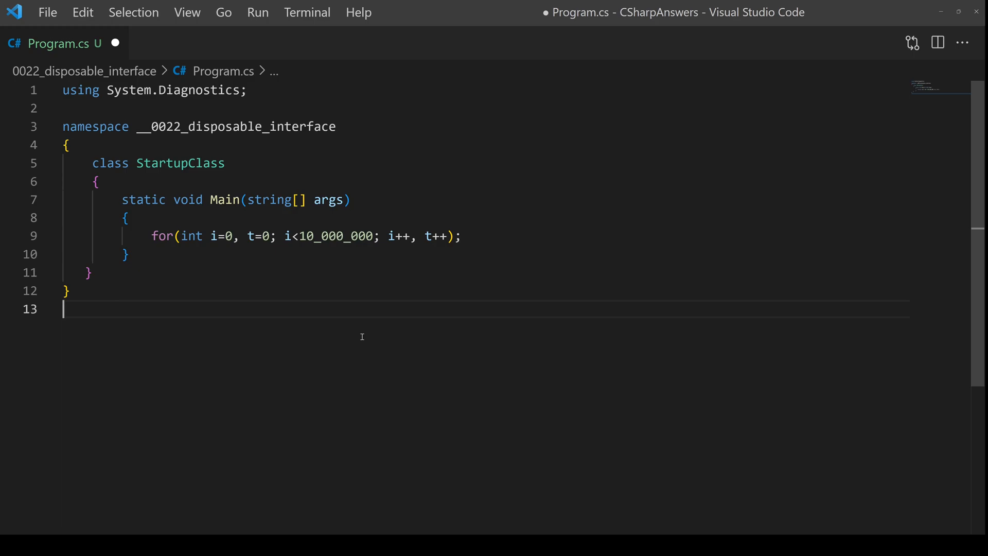
type("Stopwatch sw = new Stopwatch();")
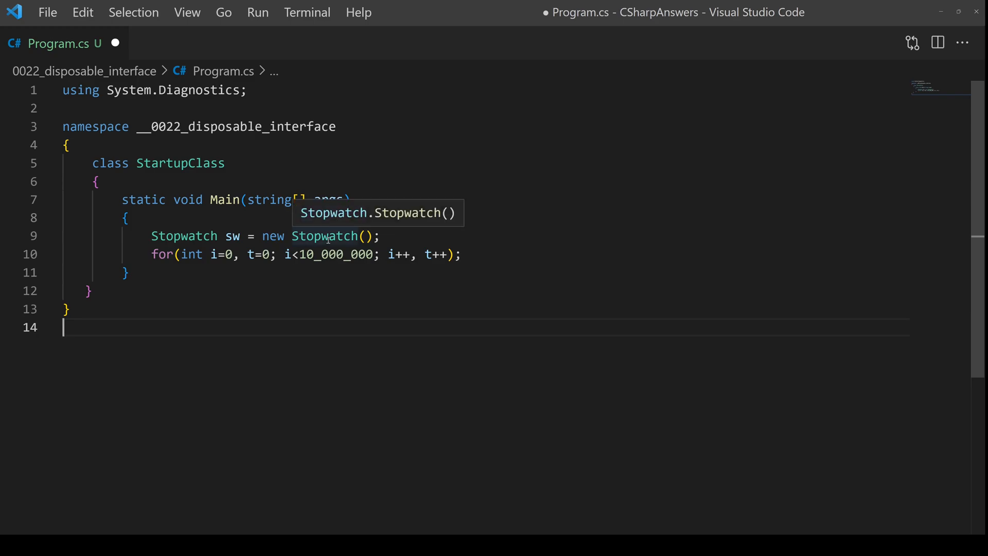
type("sw.Start();")
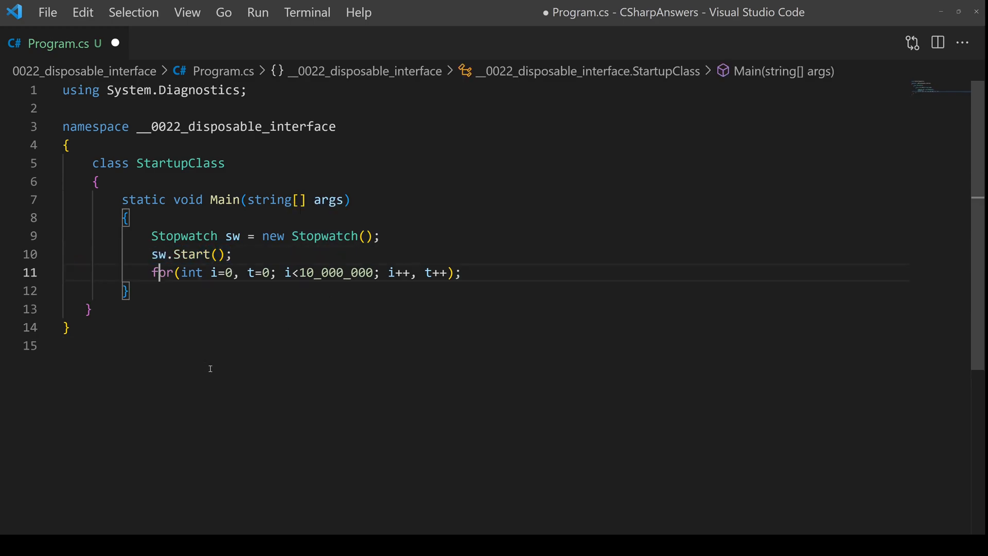
type("sw.Stop();")
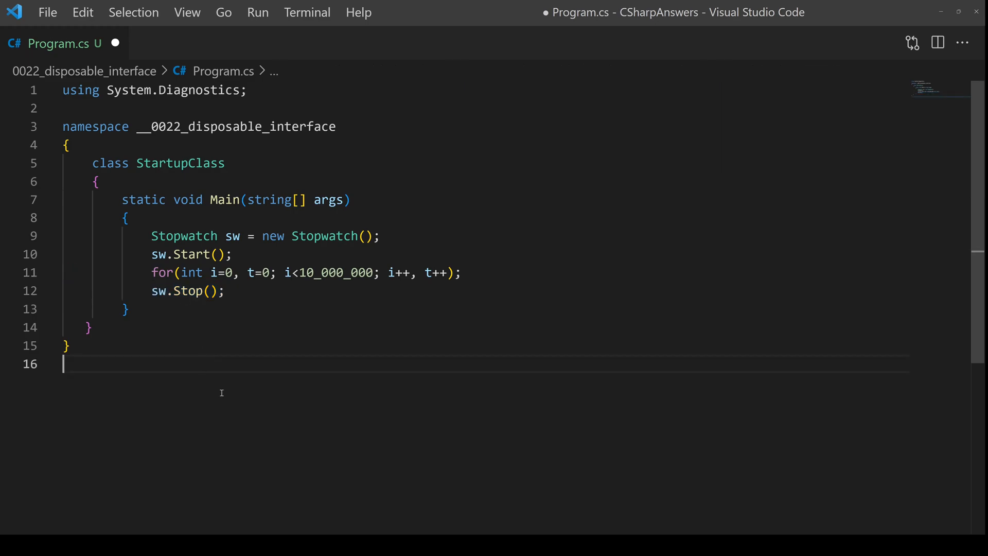
type("var elapsed = sw.ElapsedMilliseconds;")
type("Console.WriteLine($\"Warning: {elapsed}ms\");")
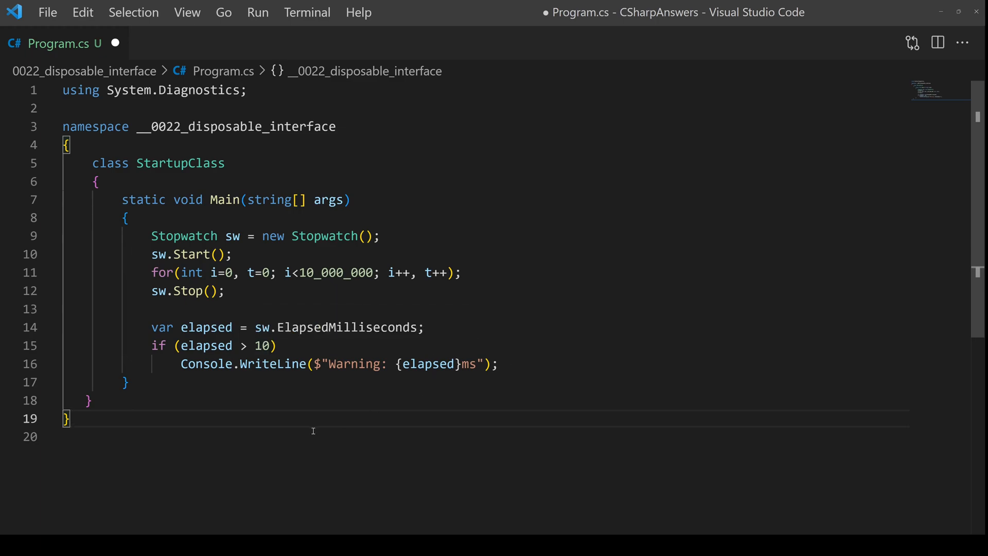
key("Ctrl+s")
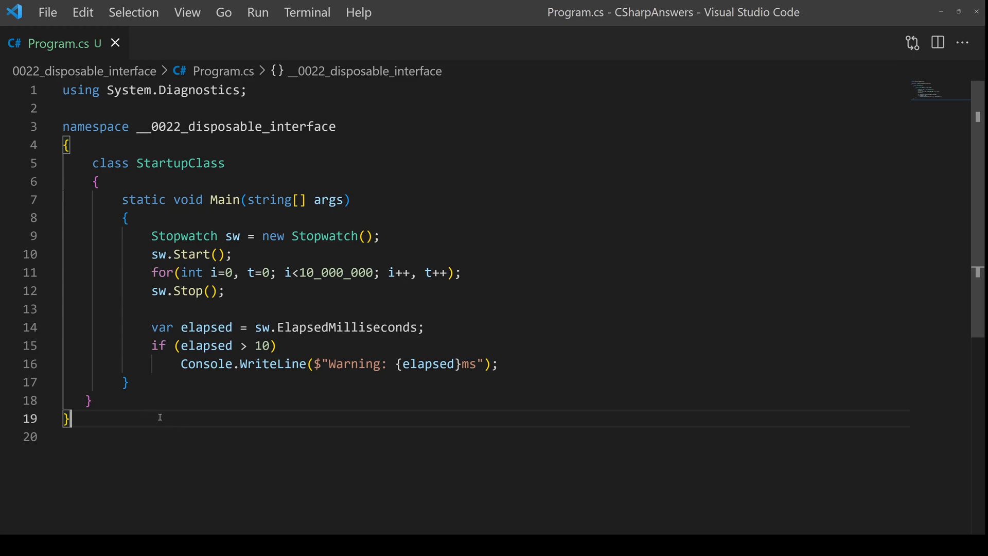
mouse_move(191, 429)
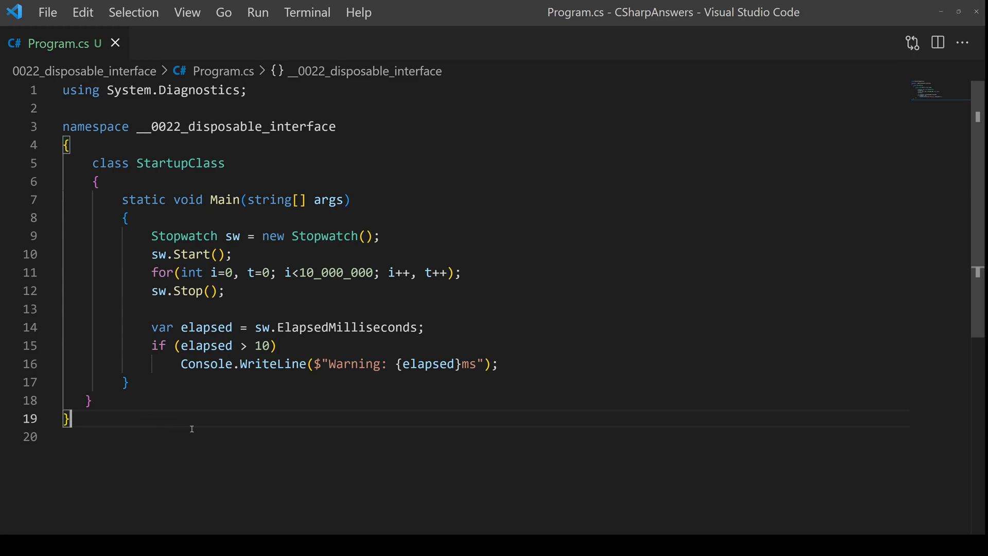
mouse_move(196, 418)
type("public class OperationTimer : IDisposable")
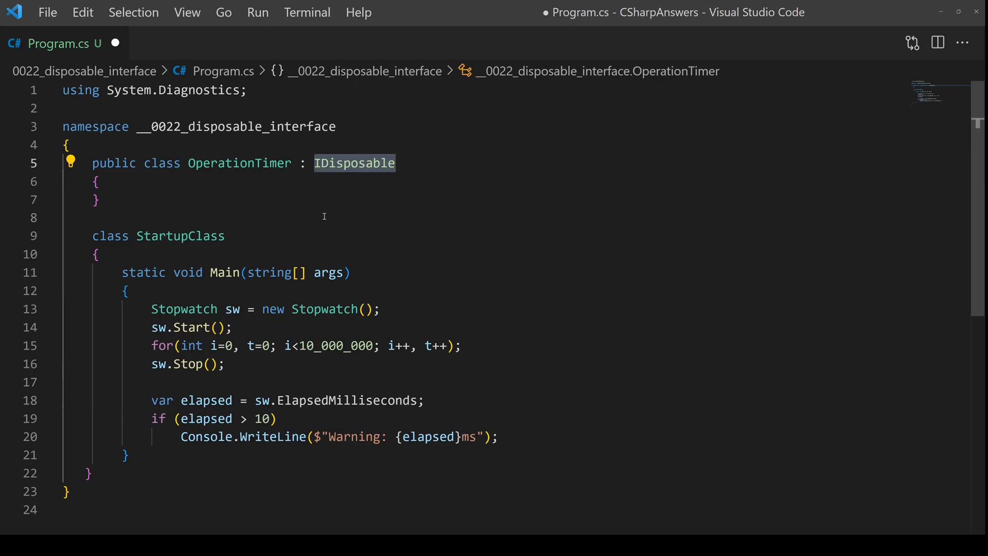
- Add public void Dispose(), a private Stopwatch _sw = new() field, and _sw.Stop() inside Dispose
type("public void Dispose()")
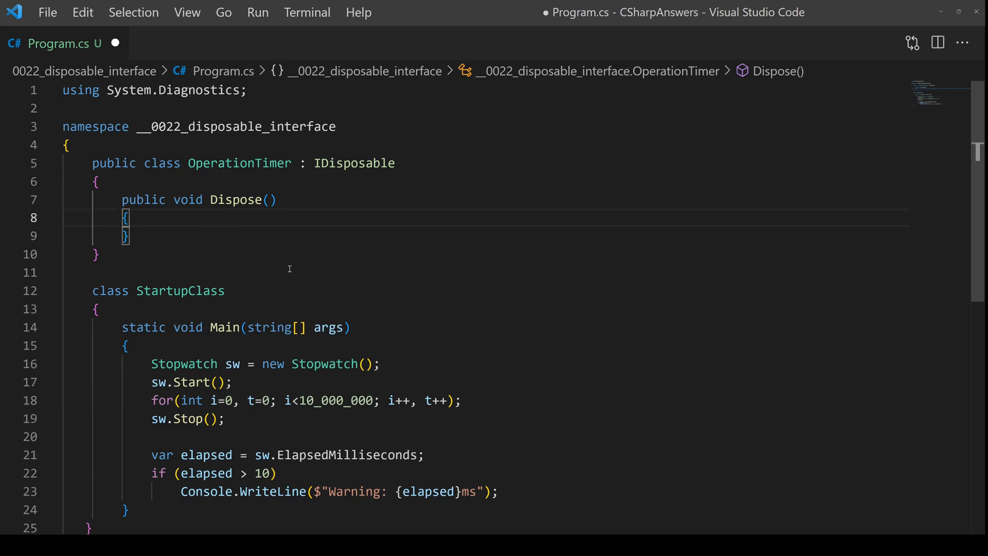
type("private Stopwatch _sw = new();")
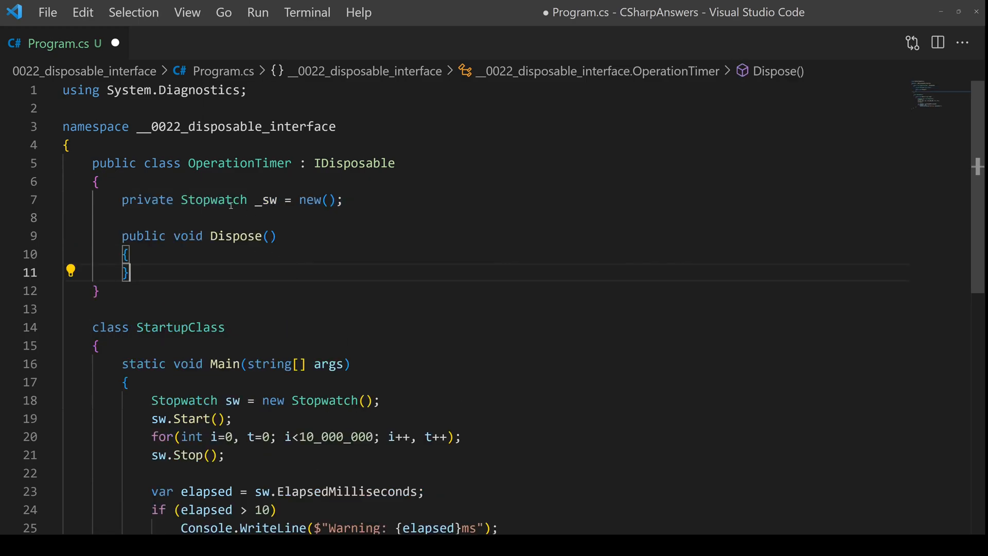
mouse_move(215, 199)
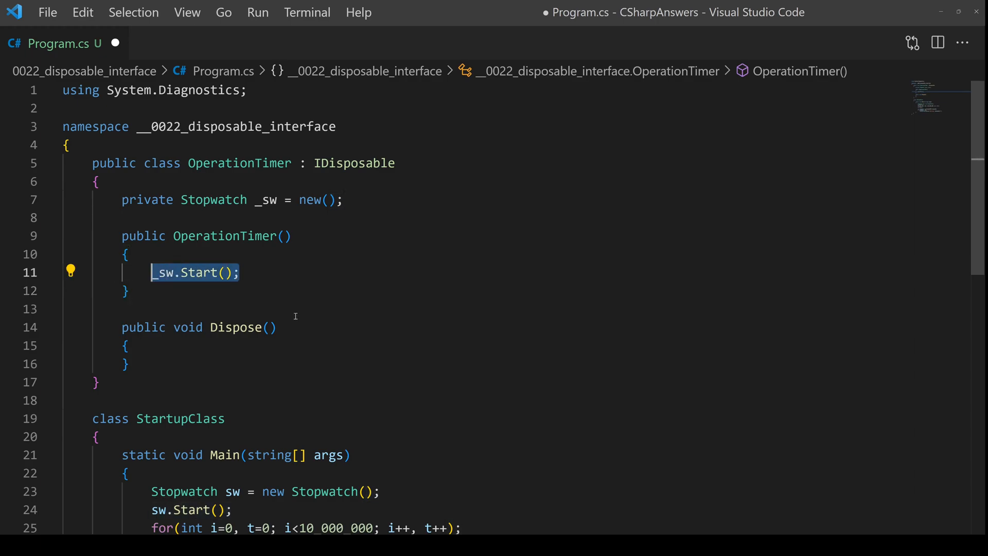
type("_sw.Stop();")
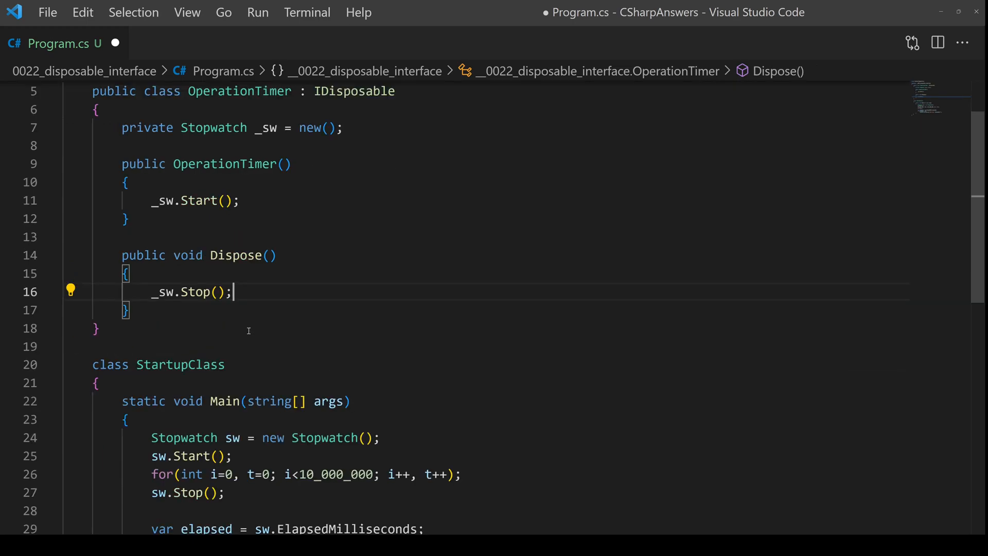
mouse_move(316, 320)
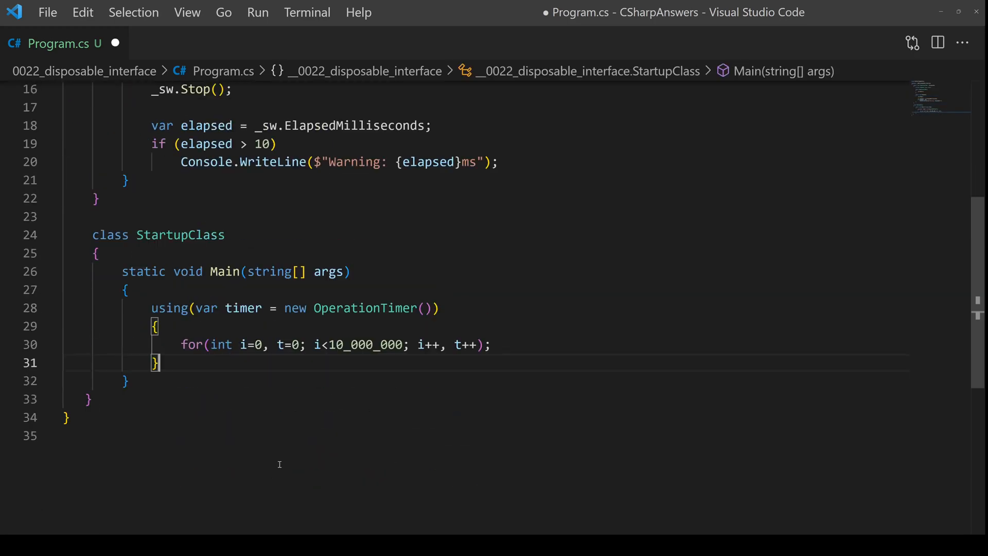
mouse_move(201, 362)
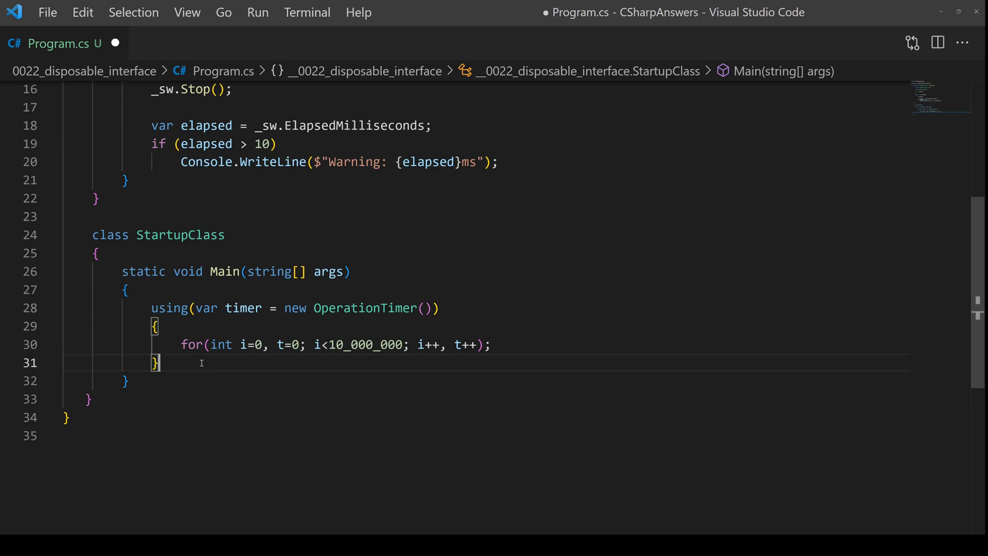
- Select the for loop in Main to wrap it in a using(var timer = new OperationTimer()) block
double_click(168, 309)
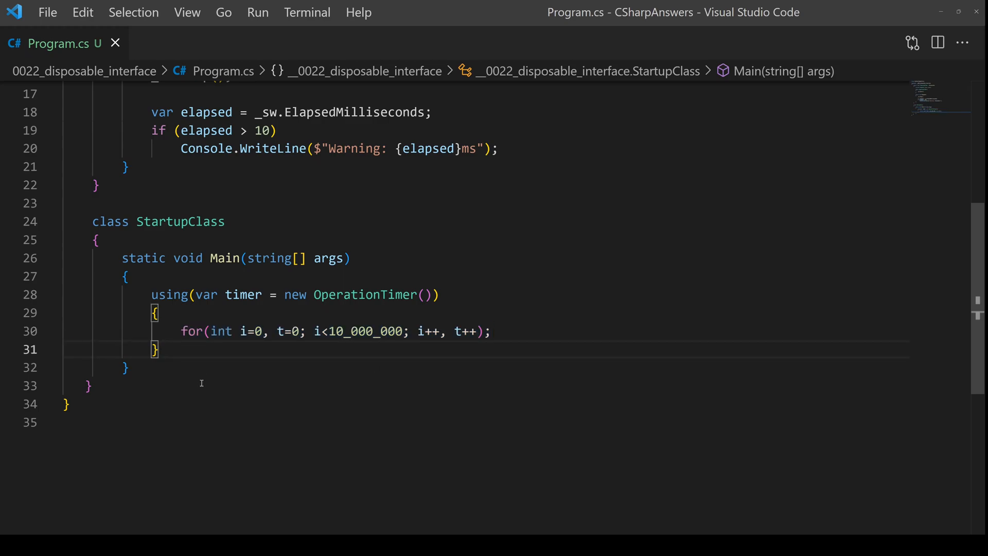
mouse_move(208, 379)
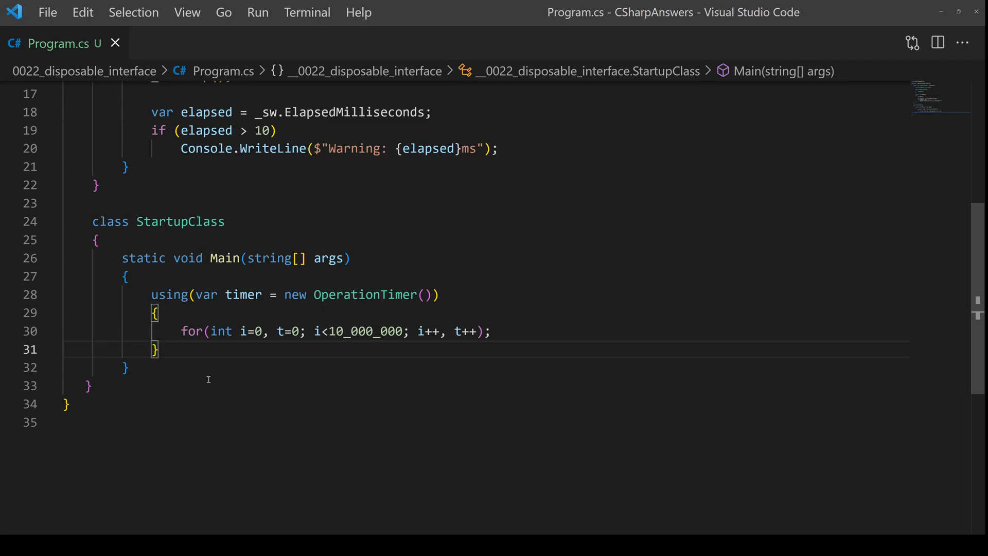
mouse_move(226, 396)
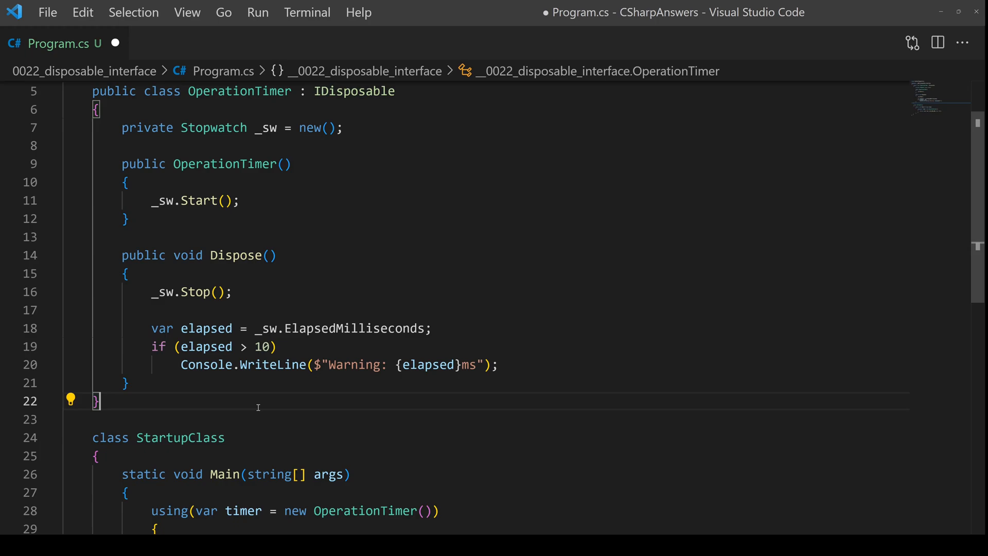
mouse_move(236, 255)
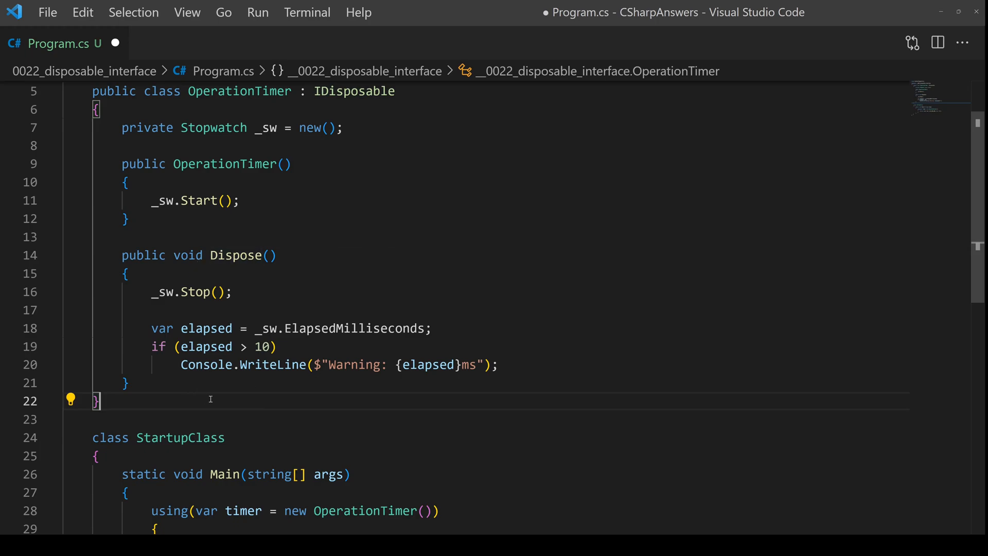
mouse_move(250, 395)
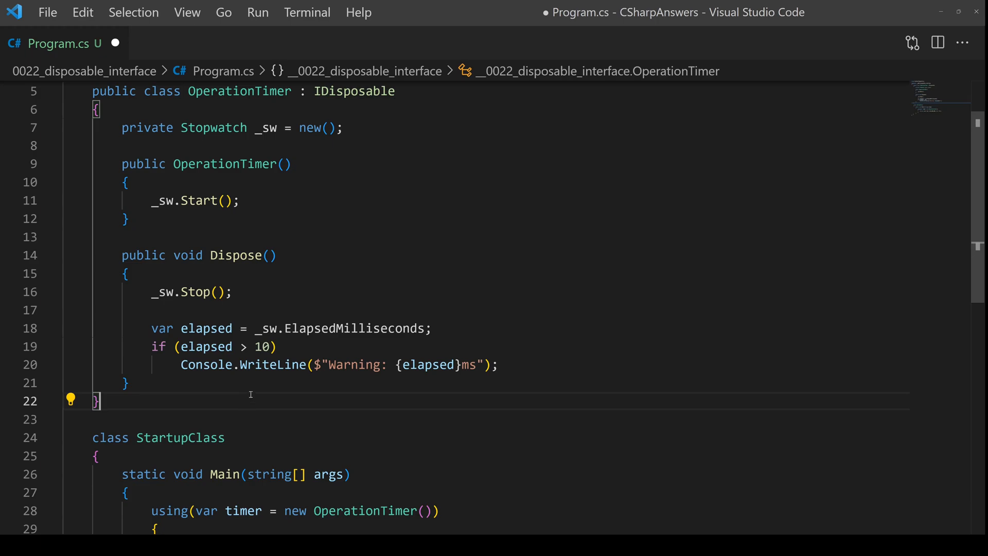
mouse_move(262, 404)
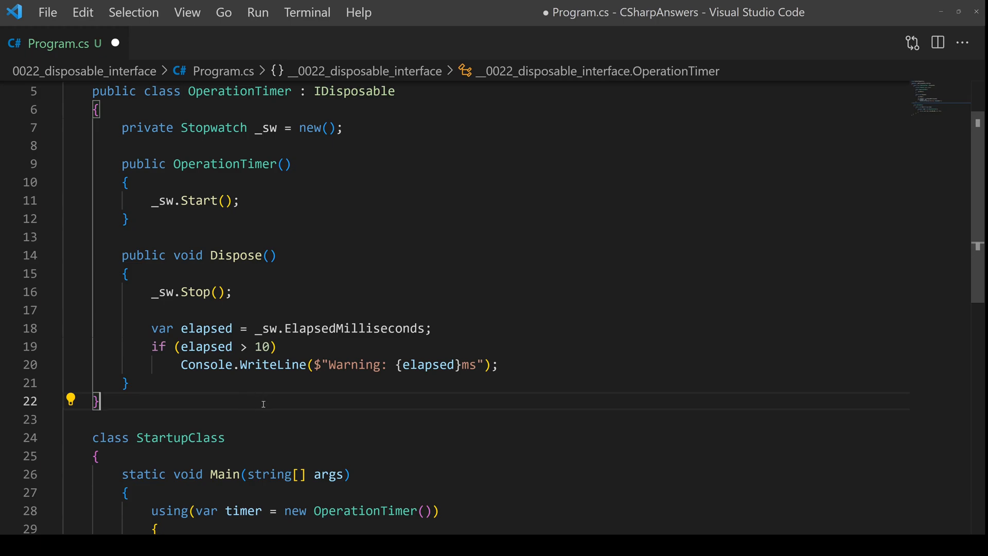
mouse_move(262, 418)
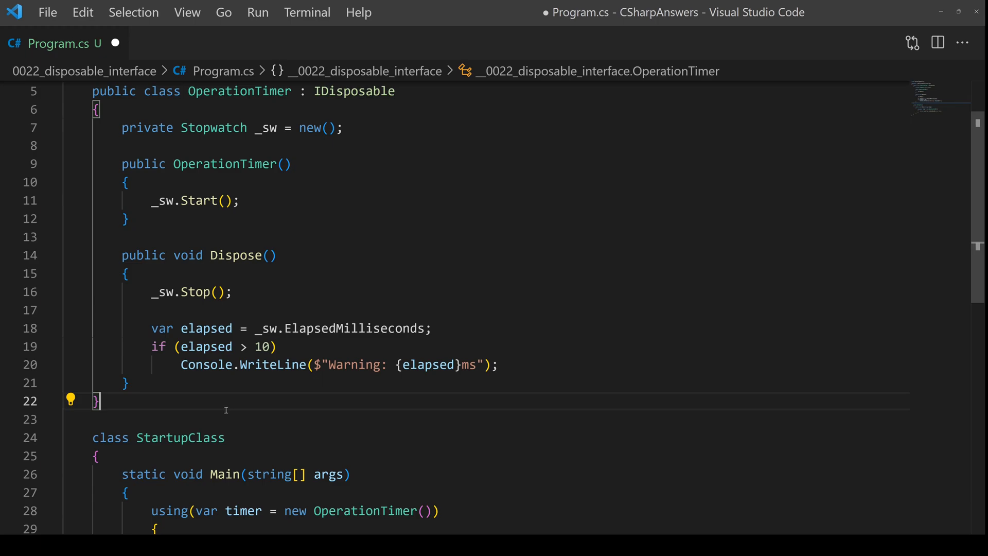
mouse_move(237, 404)
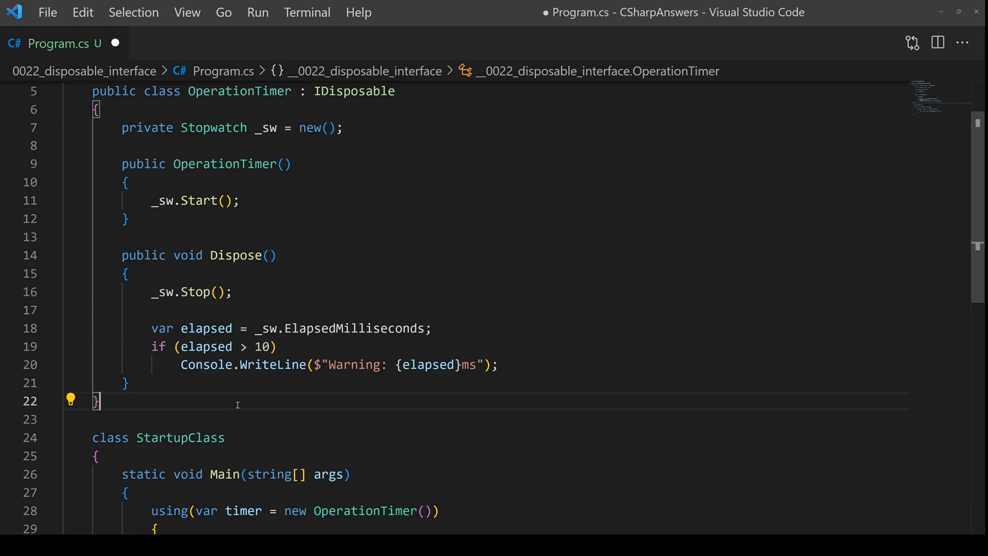
- Add private bool _disposed = false and guard the Dispose body with if (!_disposed), setting _disposed = true
type("private bool _disposed = false;")
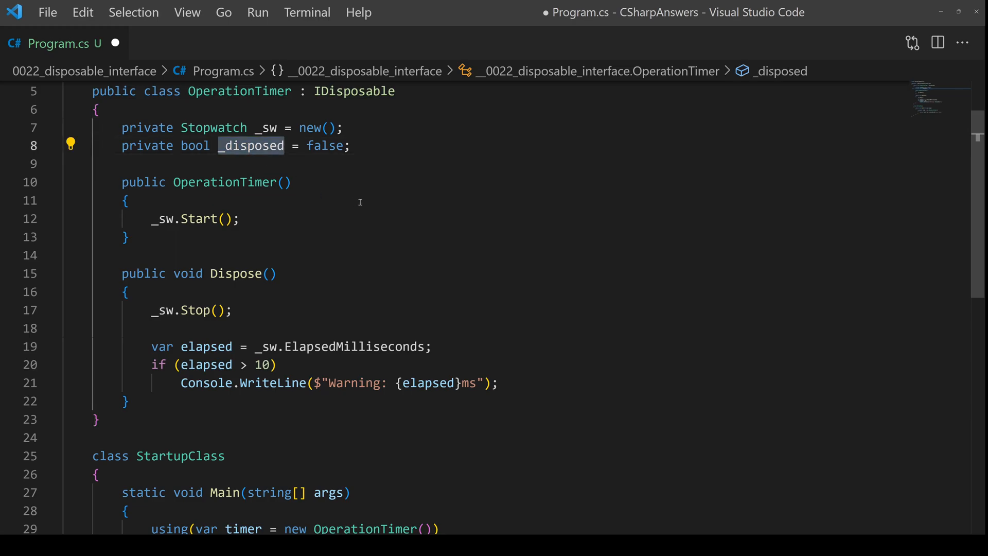
left_click_drag(145, 310, 527, 383)
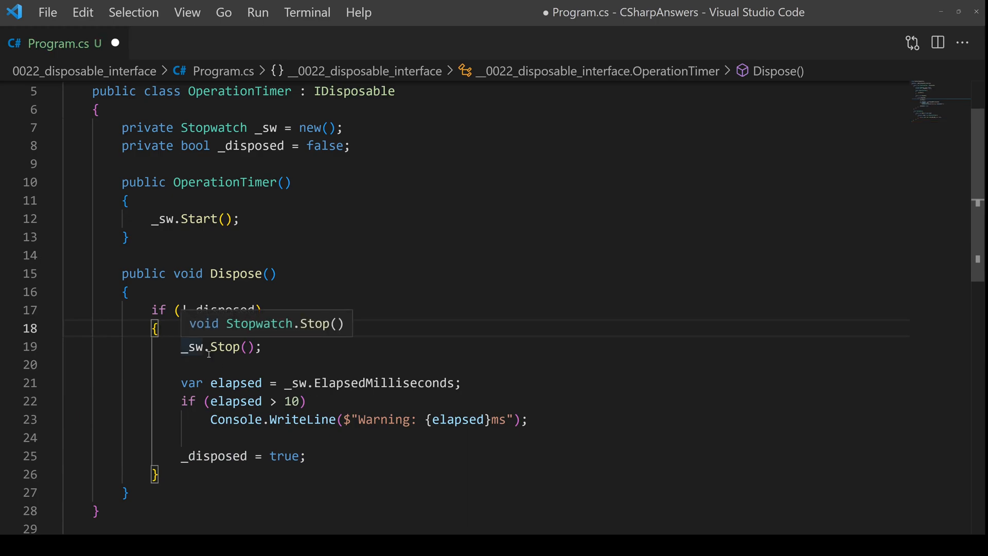
mouse_move(286, 447)
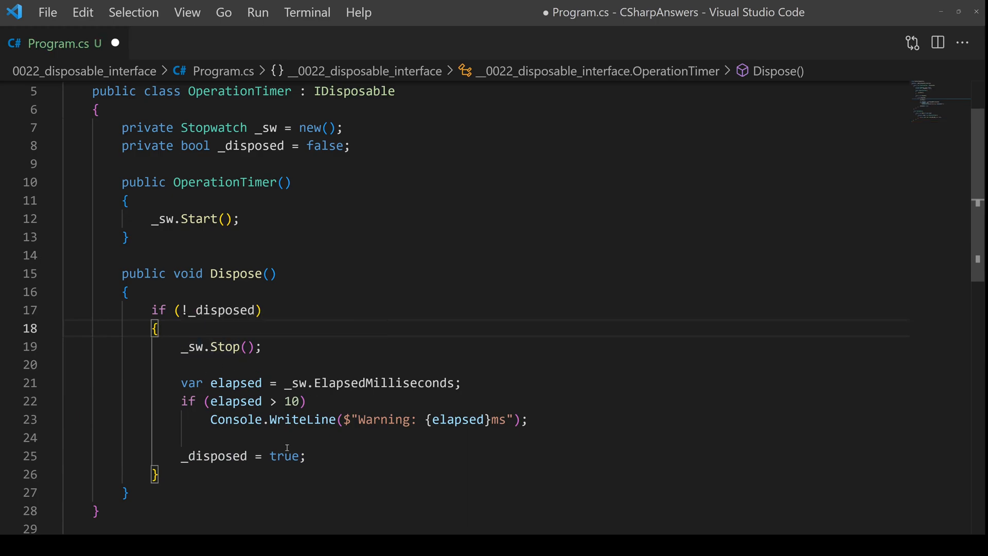
left_click(337, 456)
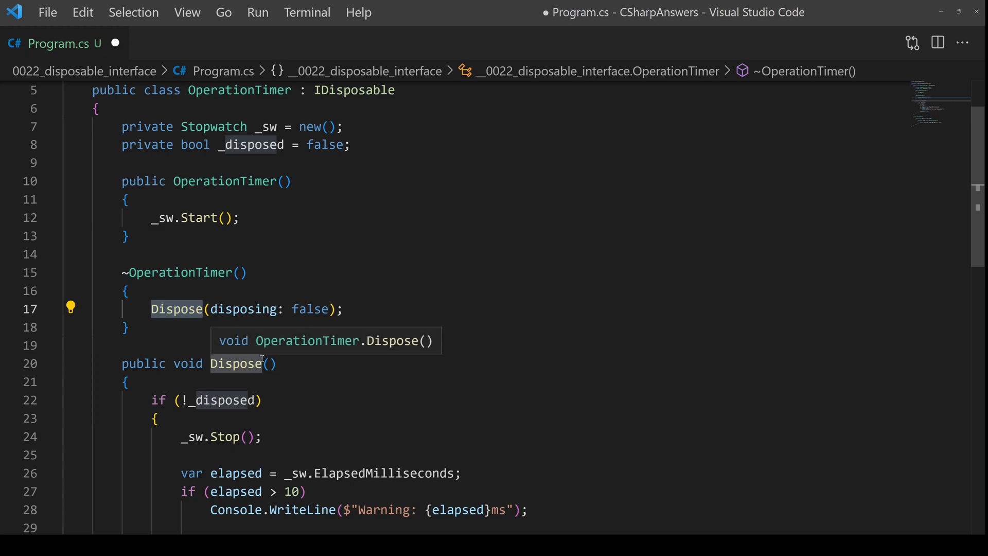
mouse_move(189, 336)
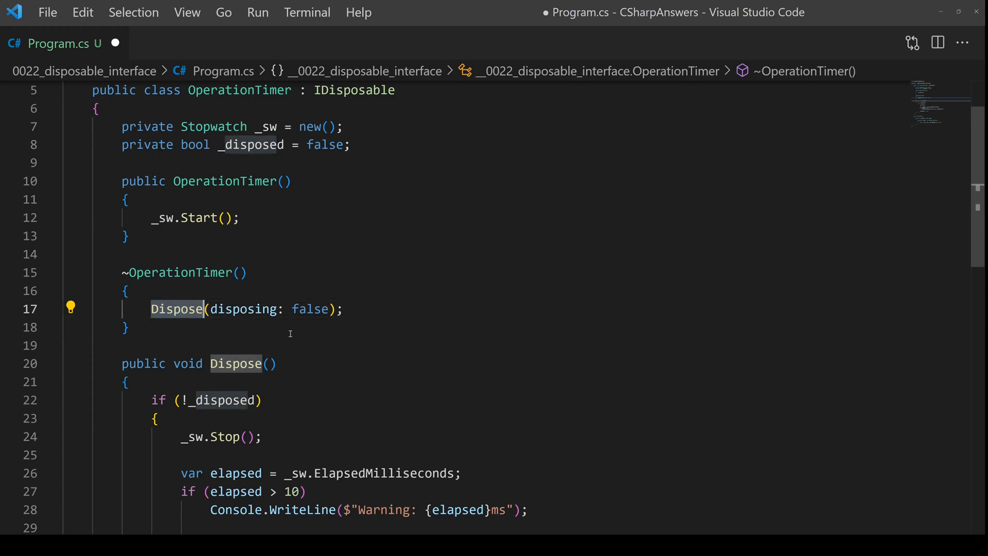
mouse_move(304, 348)
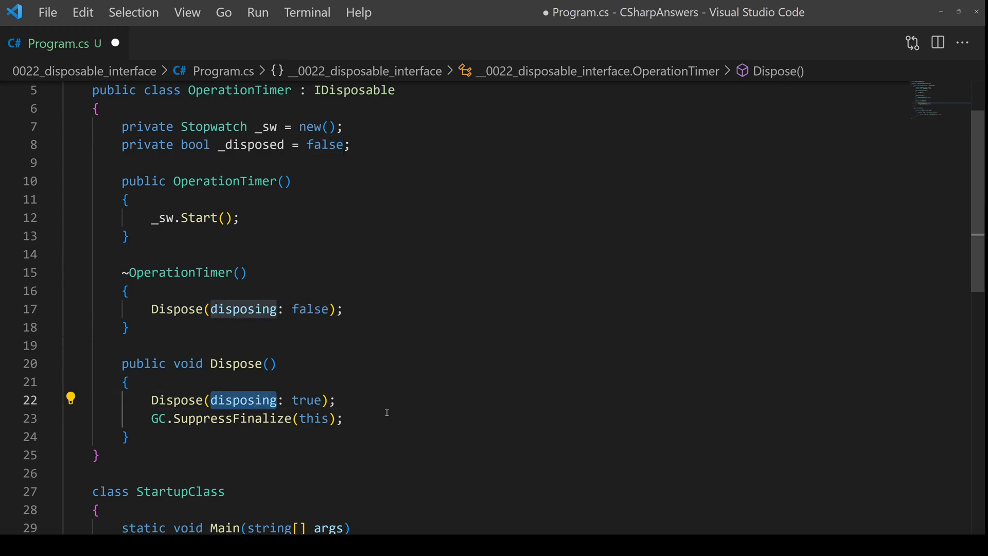
- Review the finalizer and the public Dispose calling Dispose(disposing: true) and GC.SuppressFinalize(this)
left_click(305, 399)
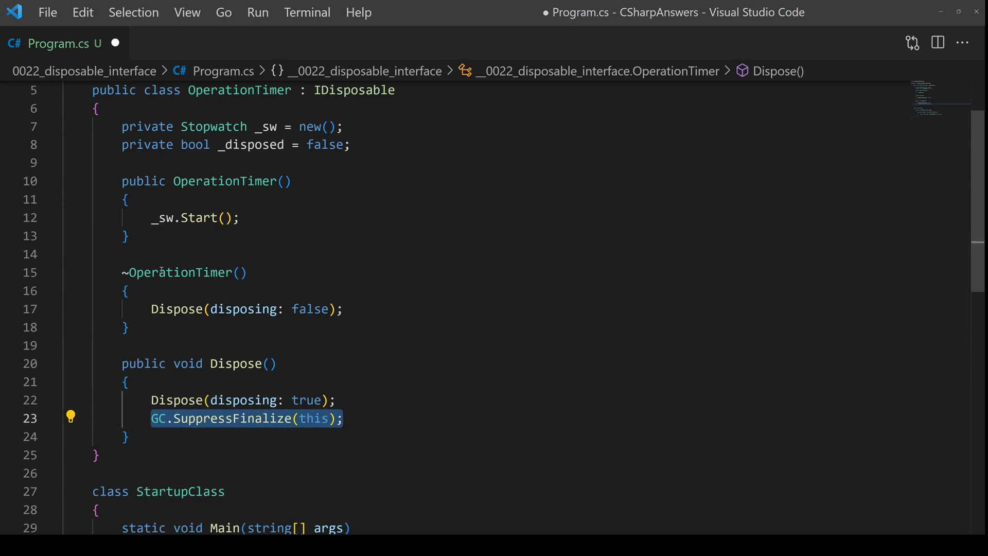
scroll("down", 3)
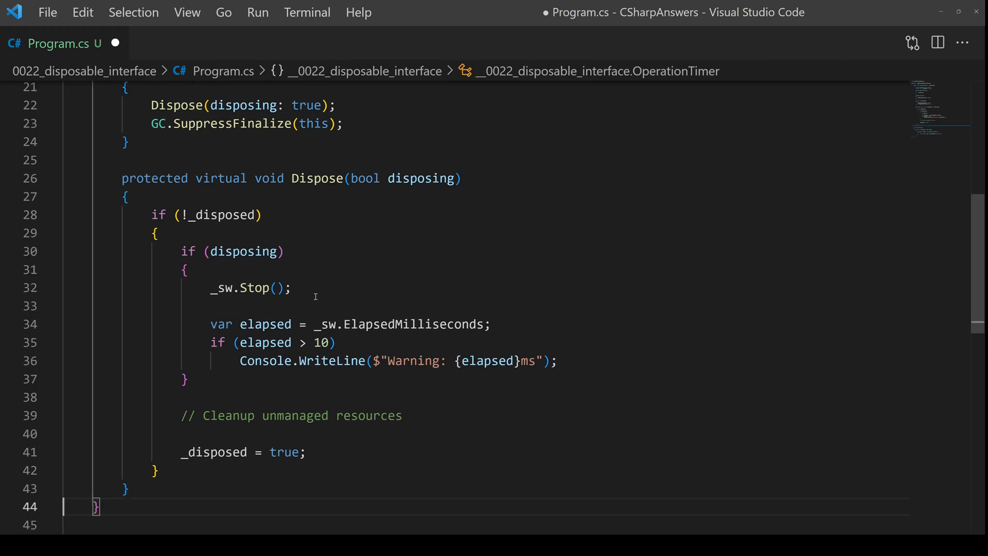
mouse_move(203, 206)
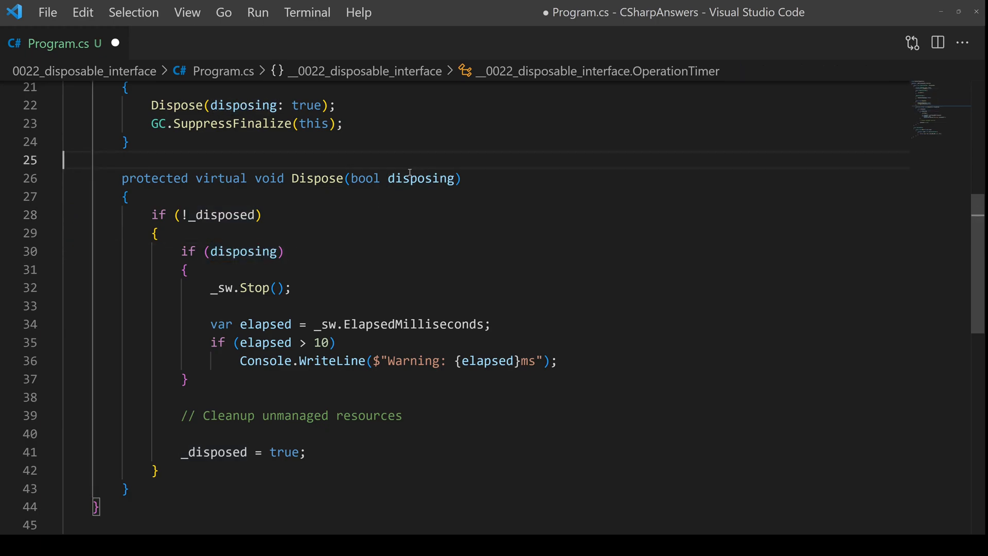
- Point out the if (disposing) check and the 'Cleanup unmanaged resources' comment in Dispose(bool disposing)
left_click(245, 252)
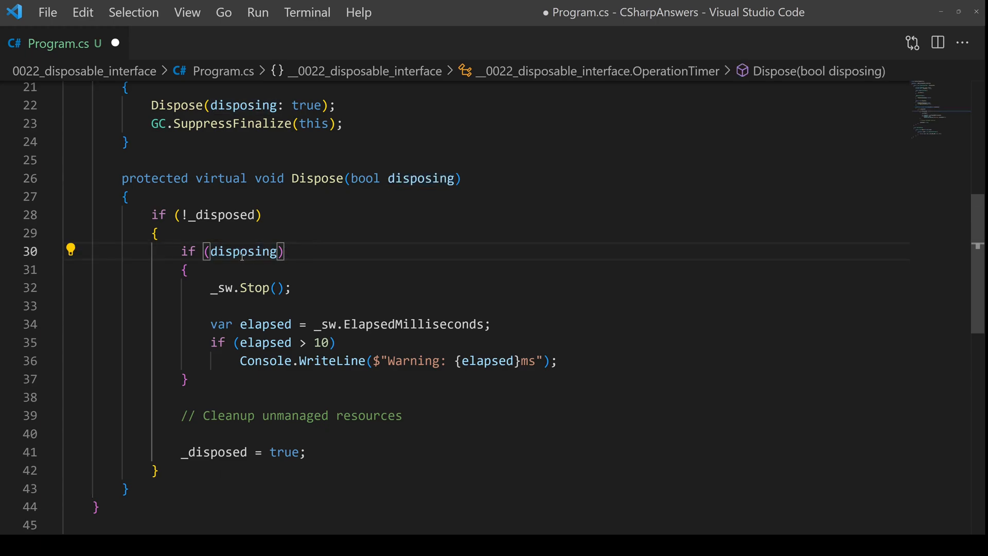
mouse_move(312, 270)
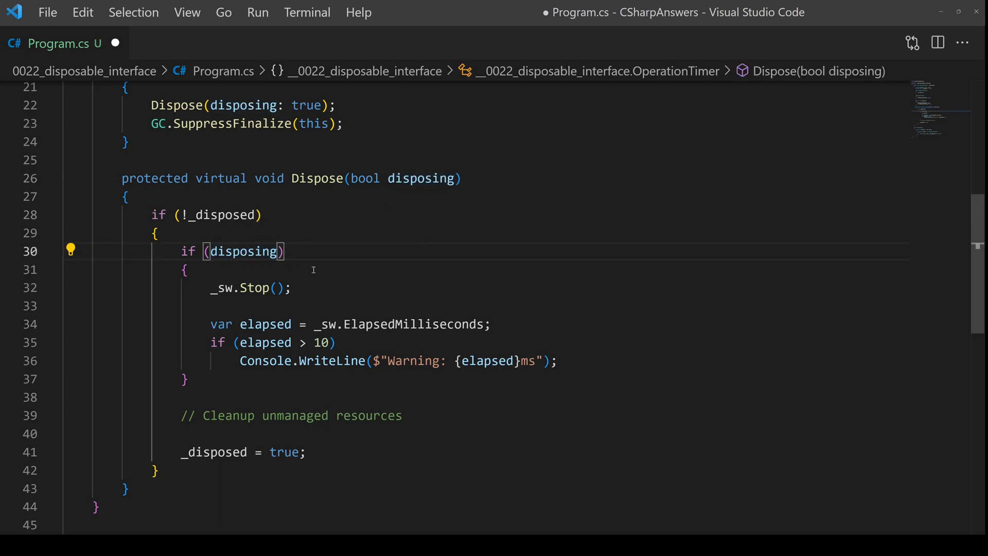
mouse_move(304, 264)
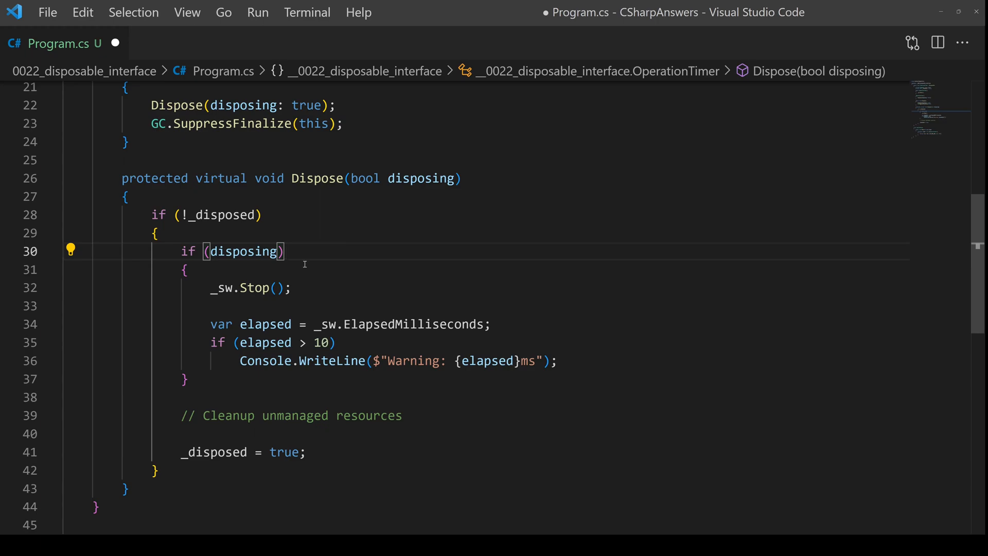
mouse_move(230, 289)
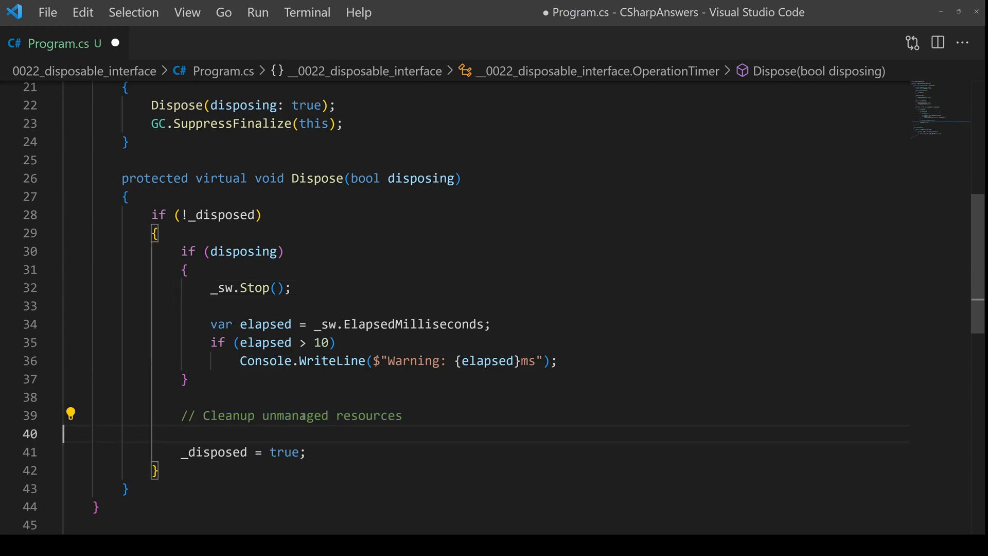
left_click(398, 415)
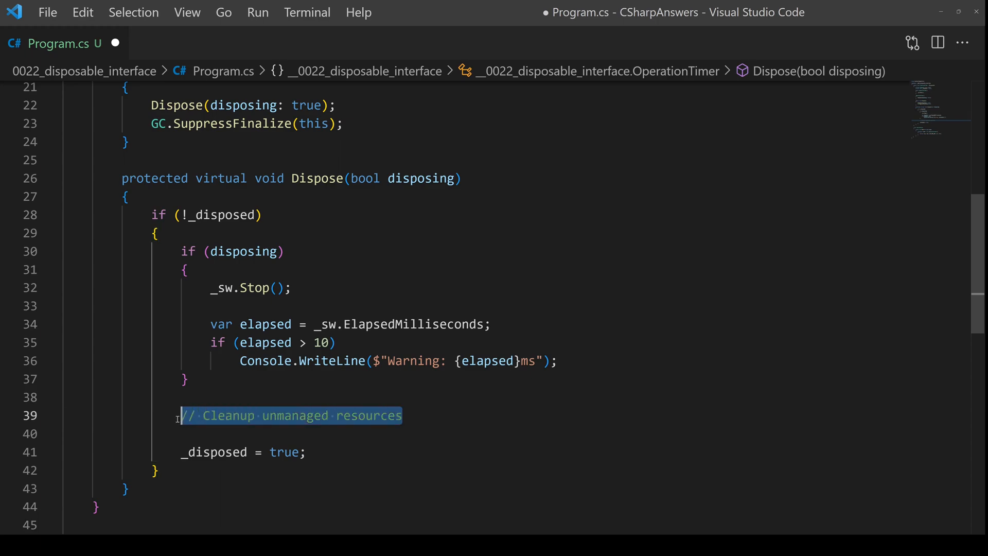
left_click(308, 452)
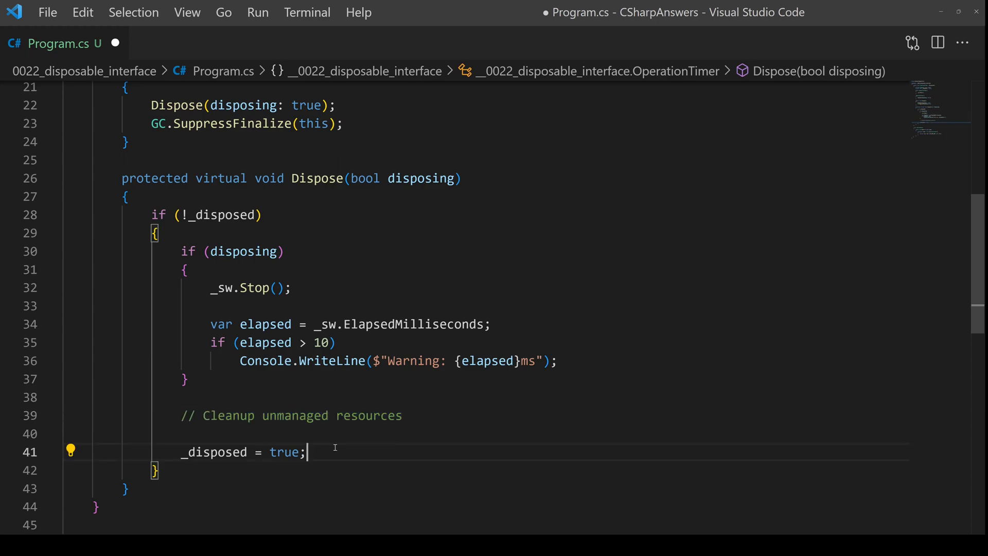
mouse_move(346, 449)
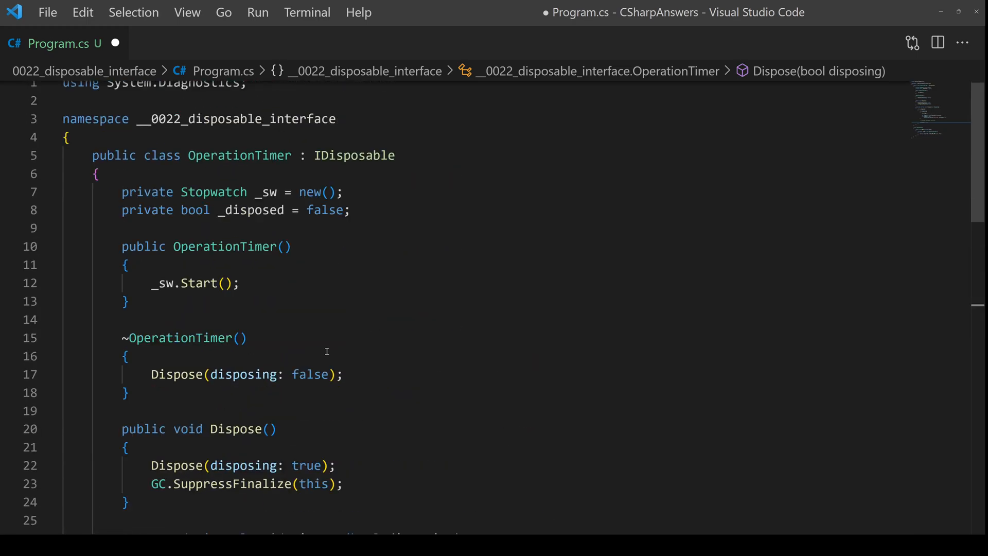
mouse_move(360, 359)
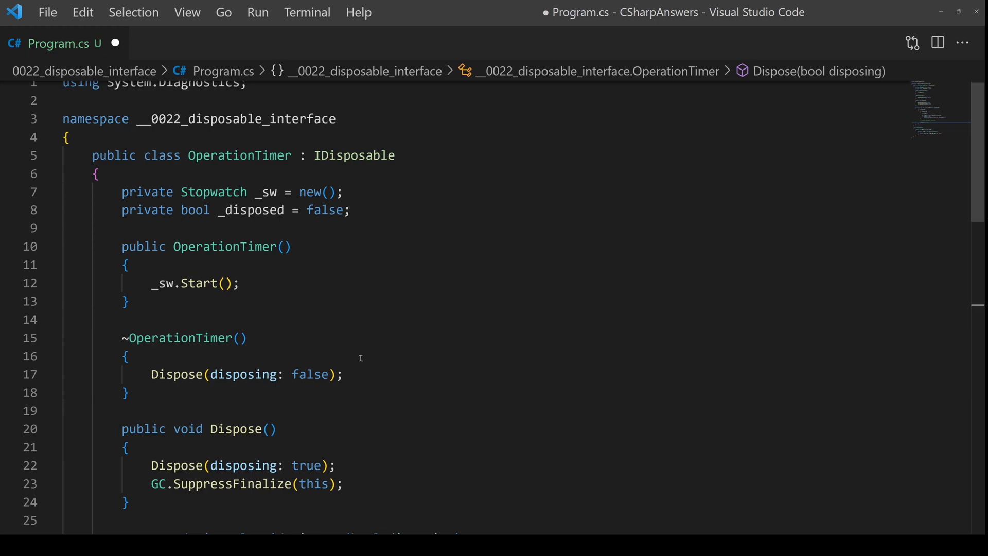